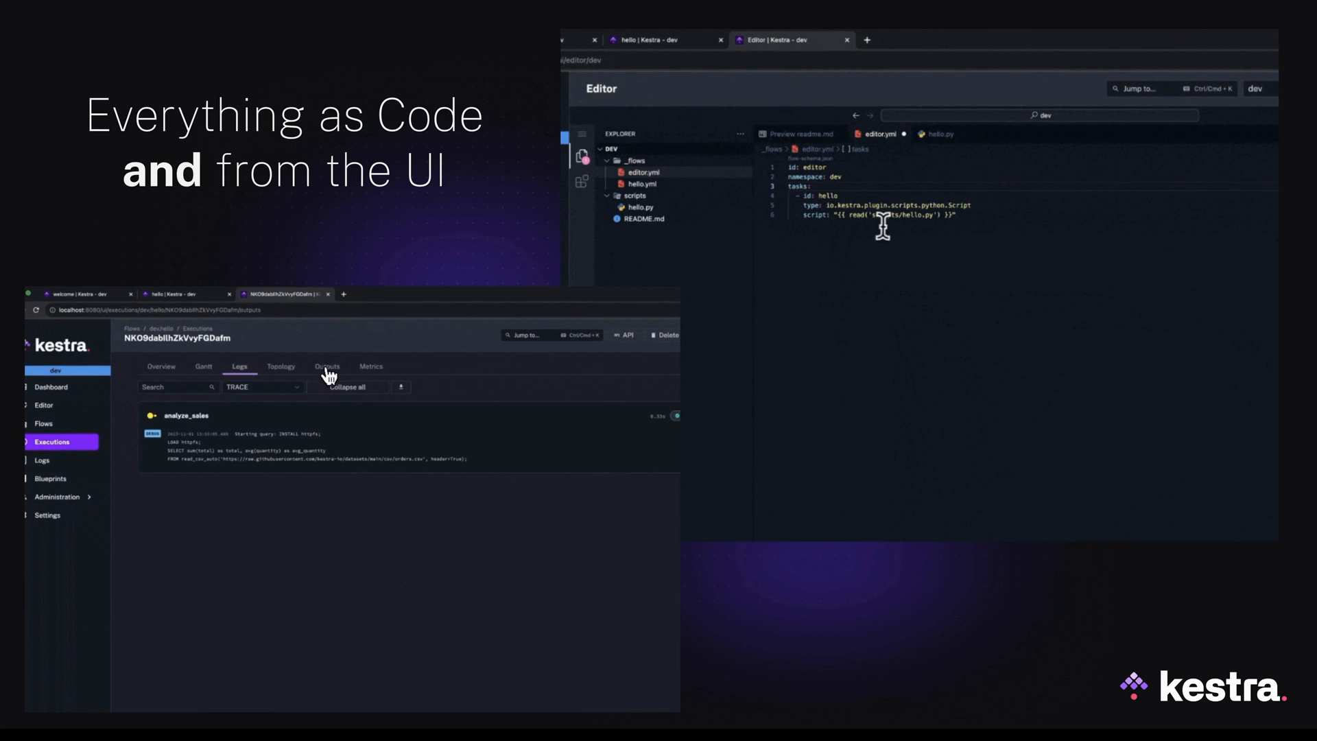
{"action": "left_click", "coordinate": [52, 373]}
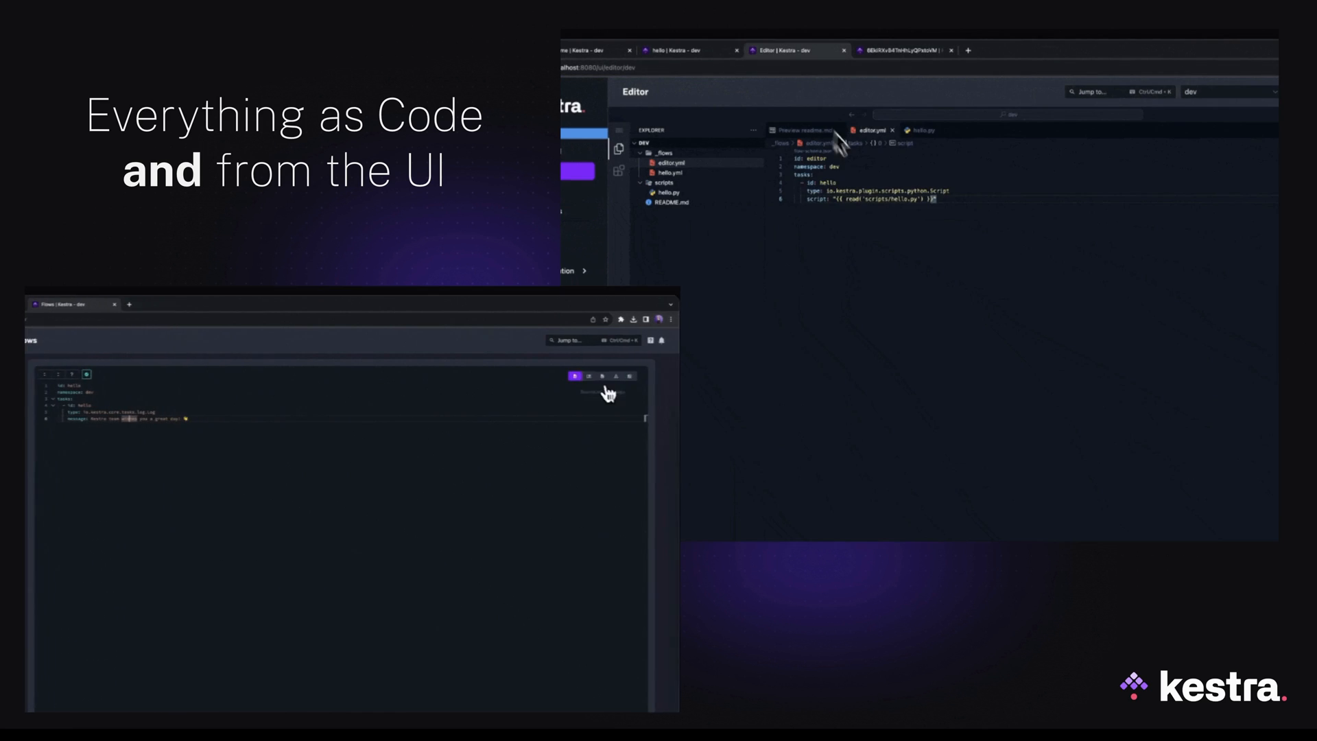
{"action": "left_click", "coordinate": [575, 376]}
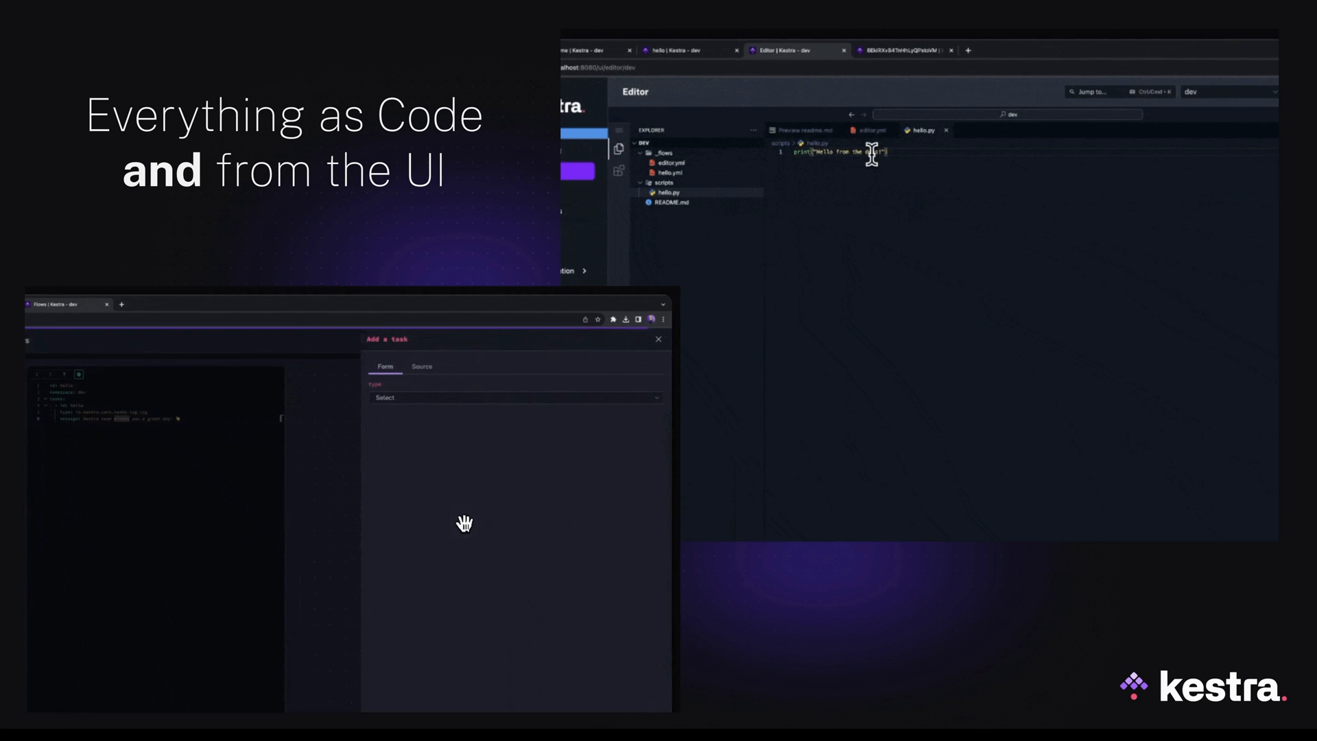
{"action": "left_click", "coordinate": [515, 398]}
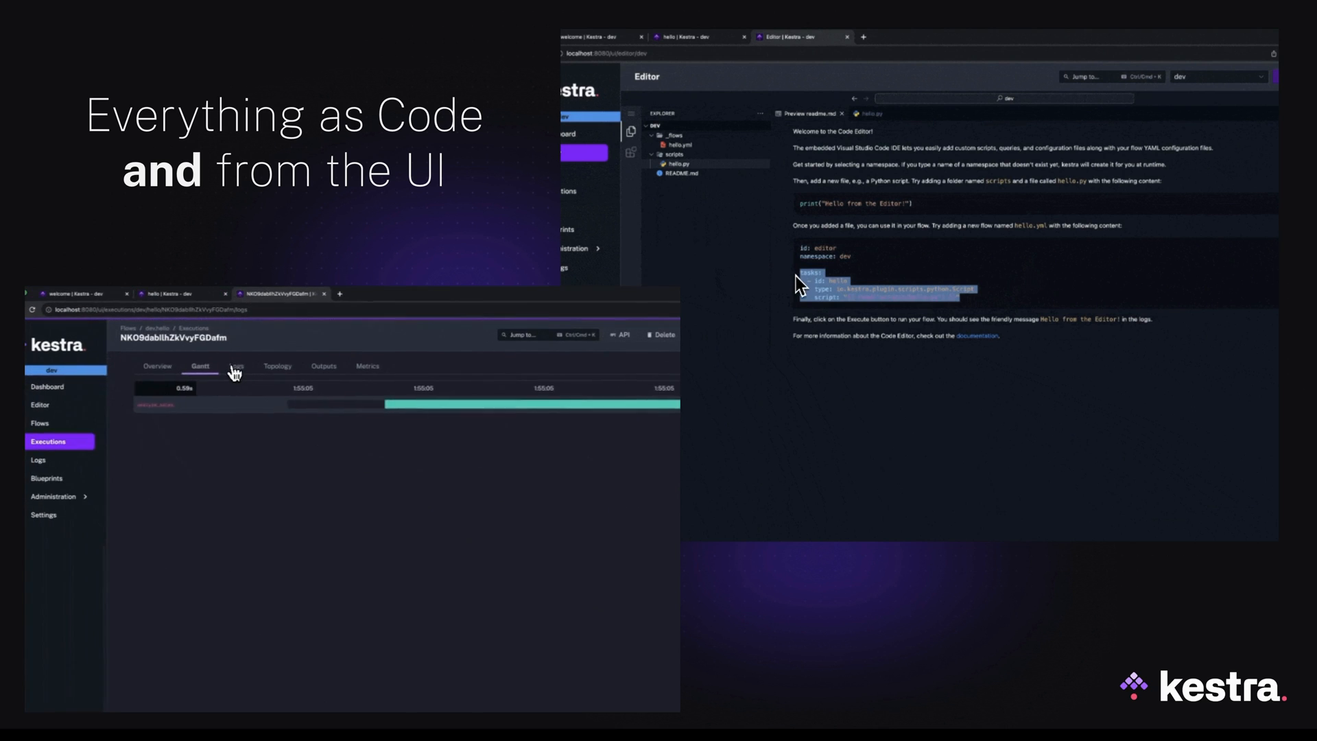
{"action": "left_click", "coordinate": [369, 366]}
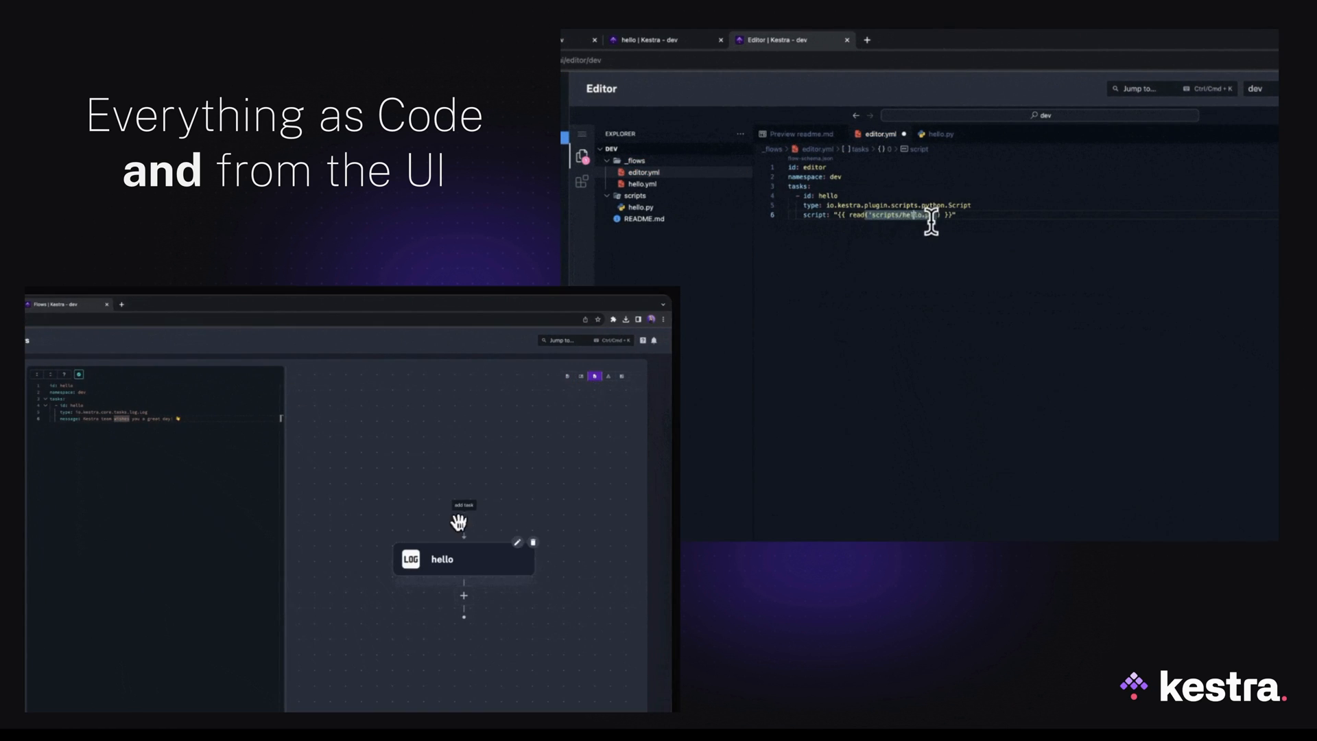
{"action": "left_click", "coordinate": [463, 503]}
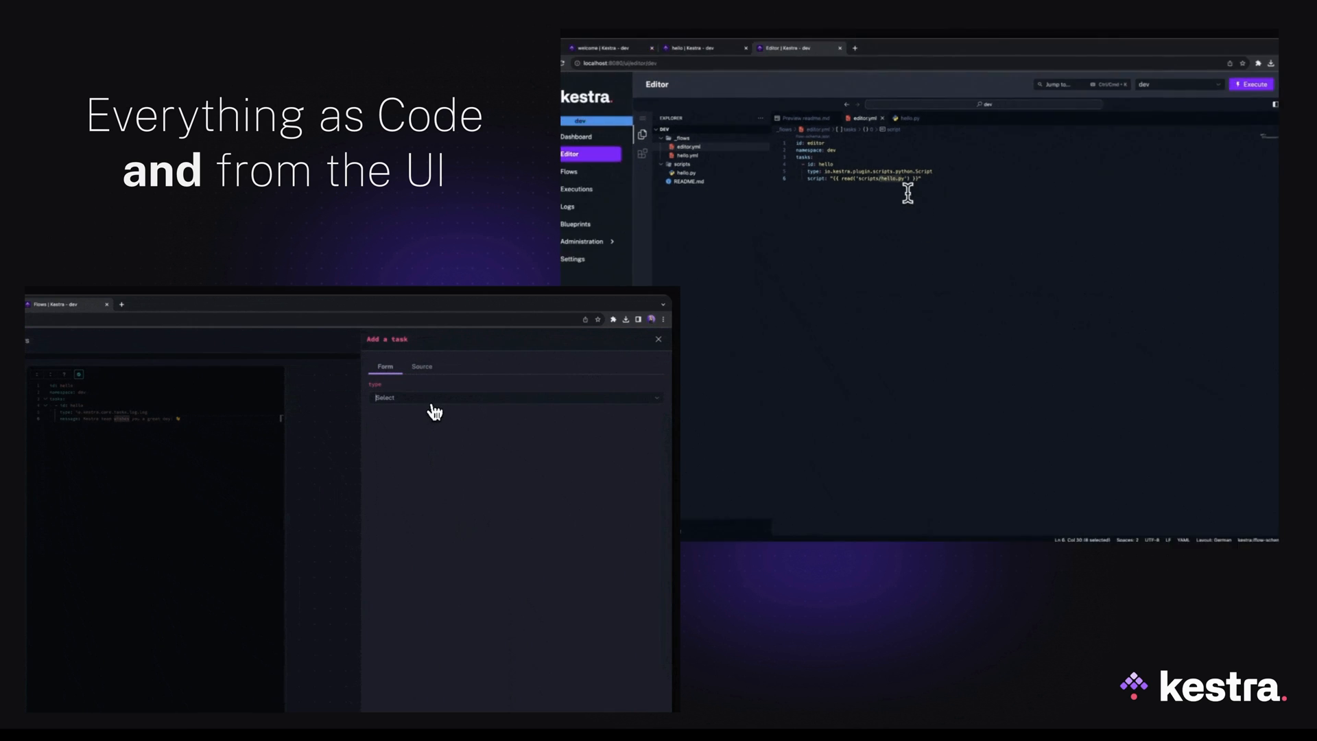